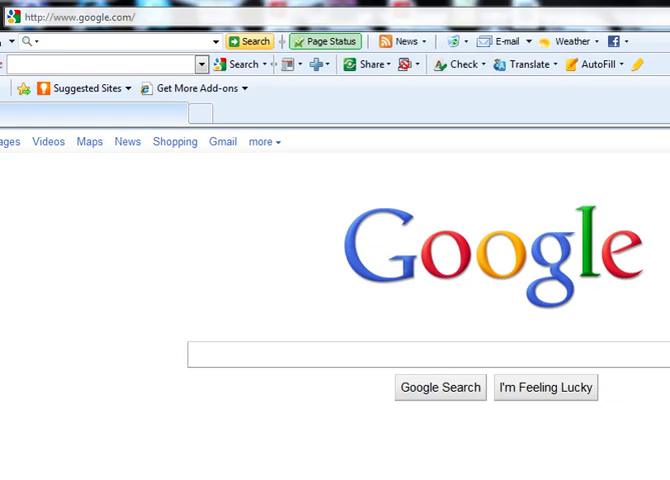
# Go to youtube.com, search 'grand theft auto 4 free' and pick the Download GTA IV PC Game for Free video.
pyautogui.write('http://youtube.com/')
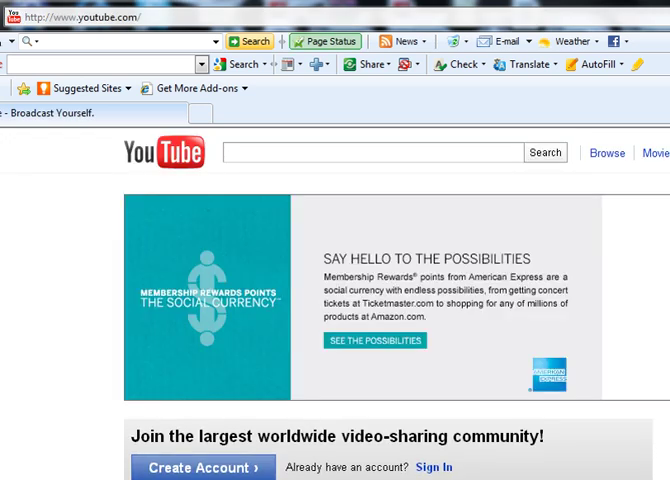
pyautogui.write('grand theft auto 4 free')
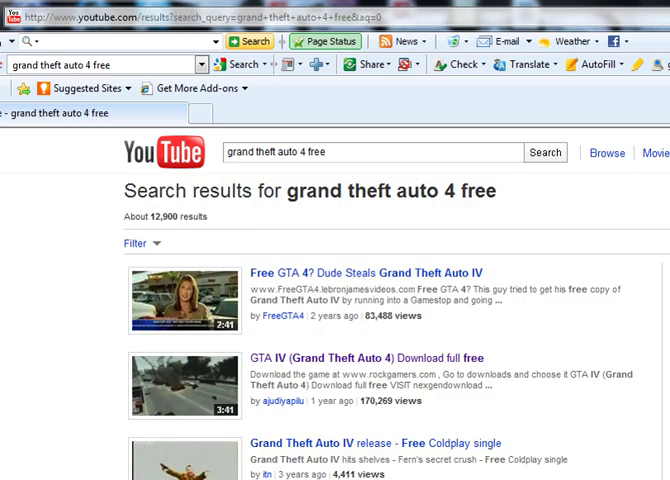
pyautogui.scroll(-3)
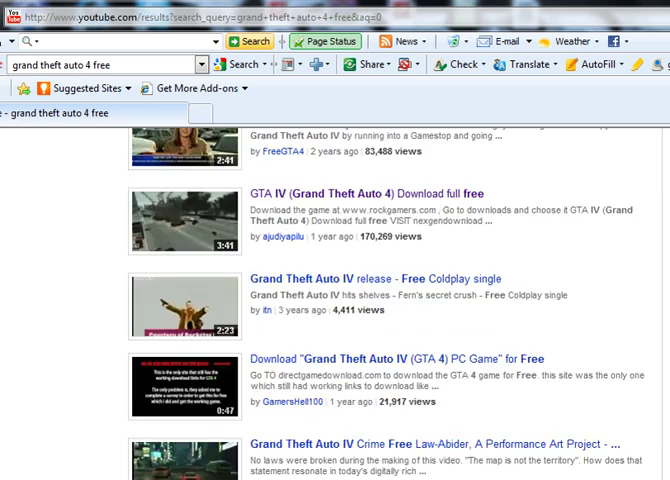
pyautogui.scroll(-3)
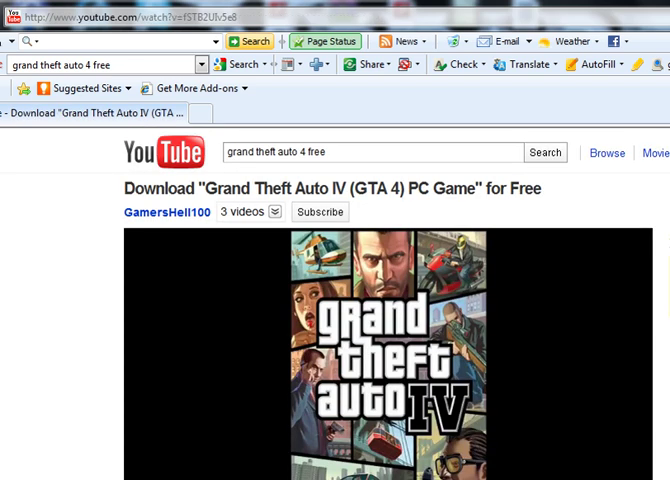
# Follow the directgamedownload.com link in the video description to the GTA IV page.
pyautogui.scroll(-3)
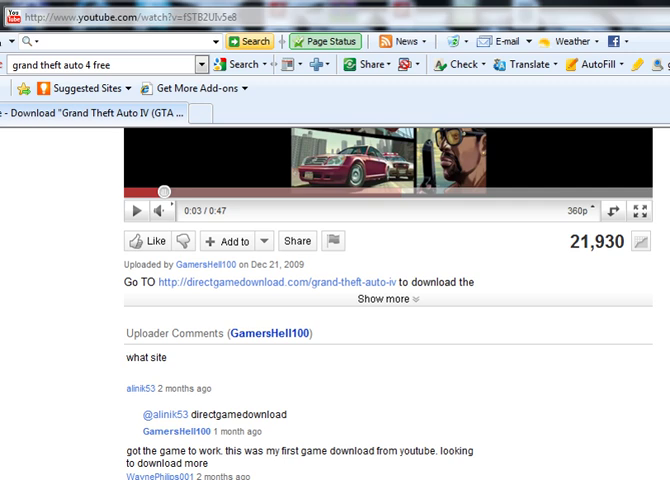
pyautogui.click(392, 300)
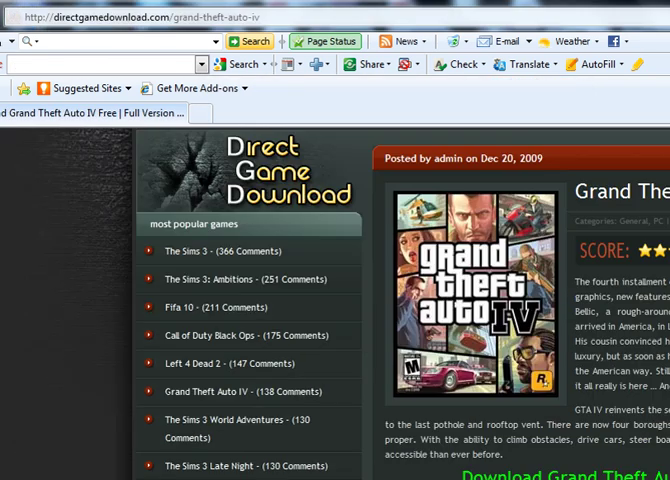
# Follow the 'Download Grand Theft Auto IV Free for PC' link to the survey-covered links page.
pyautogui.scroll(-3)
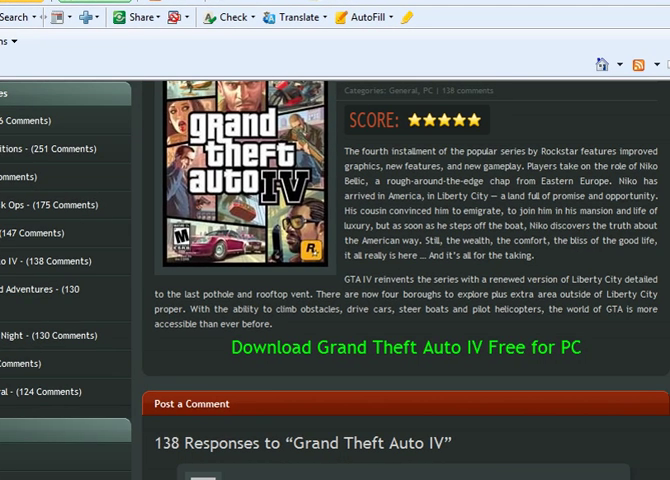
pyautogui.moveTo(416, 348)
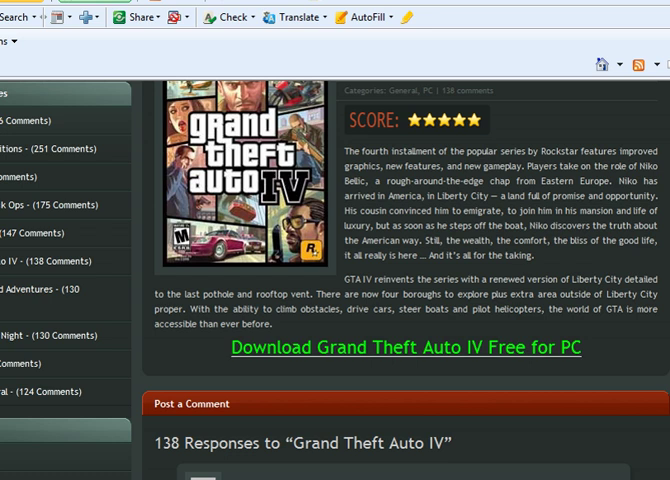
pyautogui.click(404, 348)
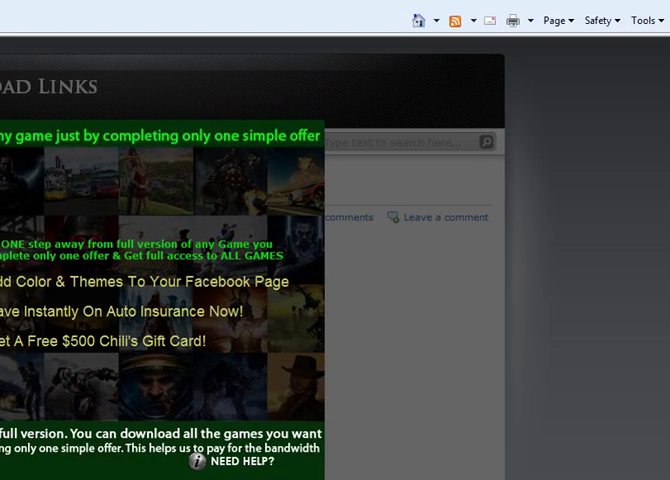
# Bring up IE Developer Tools showing the download page's HTML source.
pyautogui.click(598, 20)
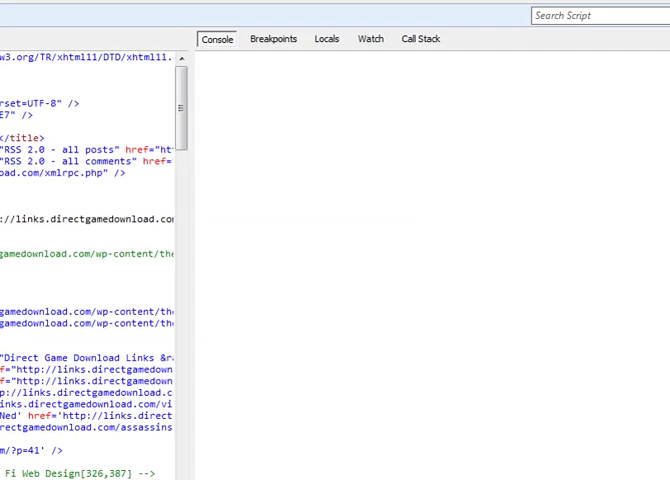
# Search the page source for 'rapid' to jump to the hidden rapidshare links.
pyautogui.write('rapid')
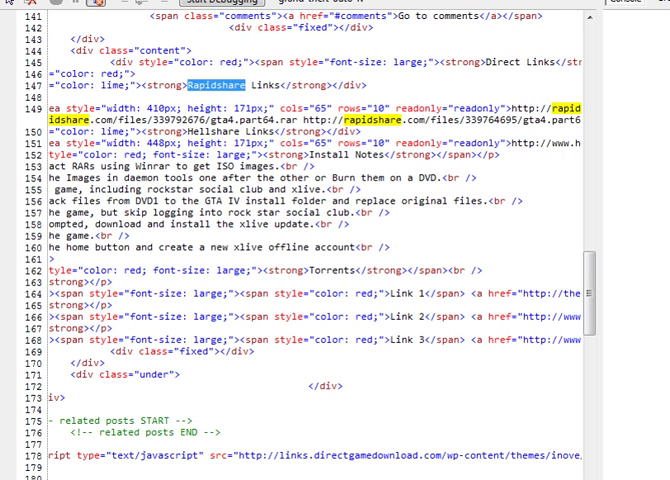
# Copy the rapidshare.com/files link from the source, load it and accept the security warning.
pyautogui.hscroll(3)
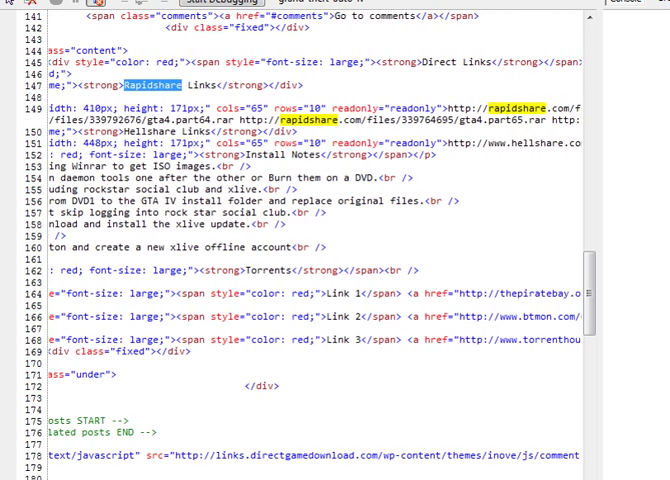
pyautogui.hscroll(3)
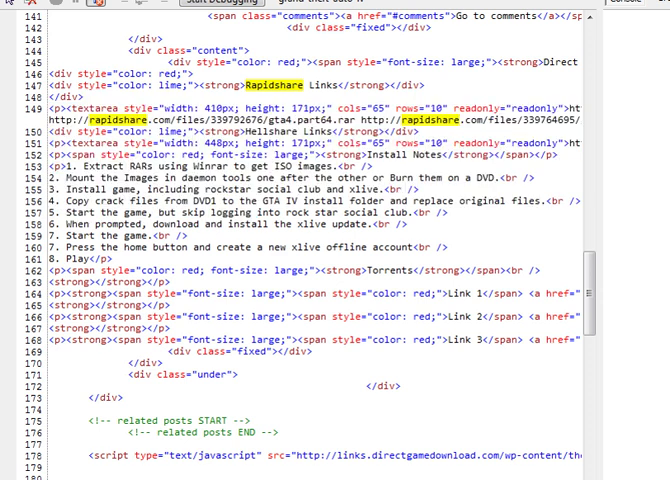
pyautogui.hscroll(3)
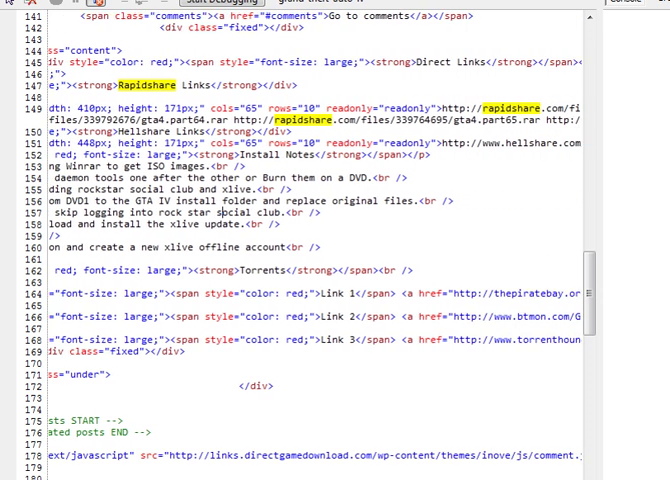
pyautogui.hscroll(3)
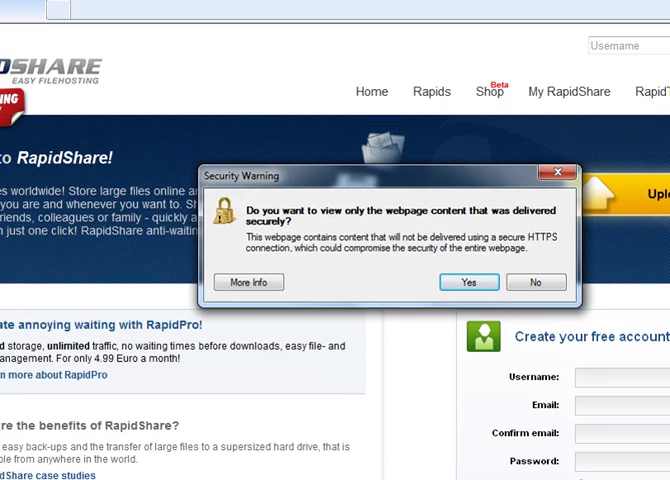
pyautogui.click(468, 280)
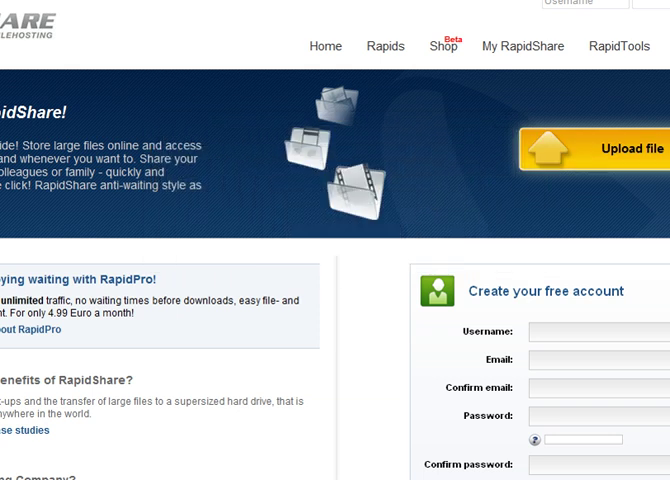